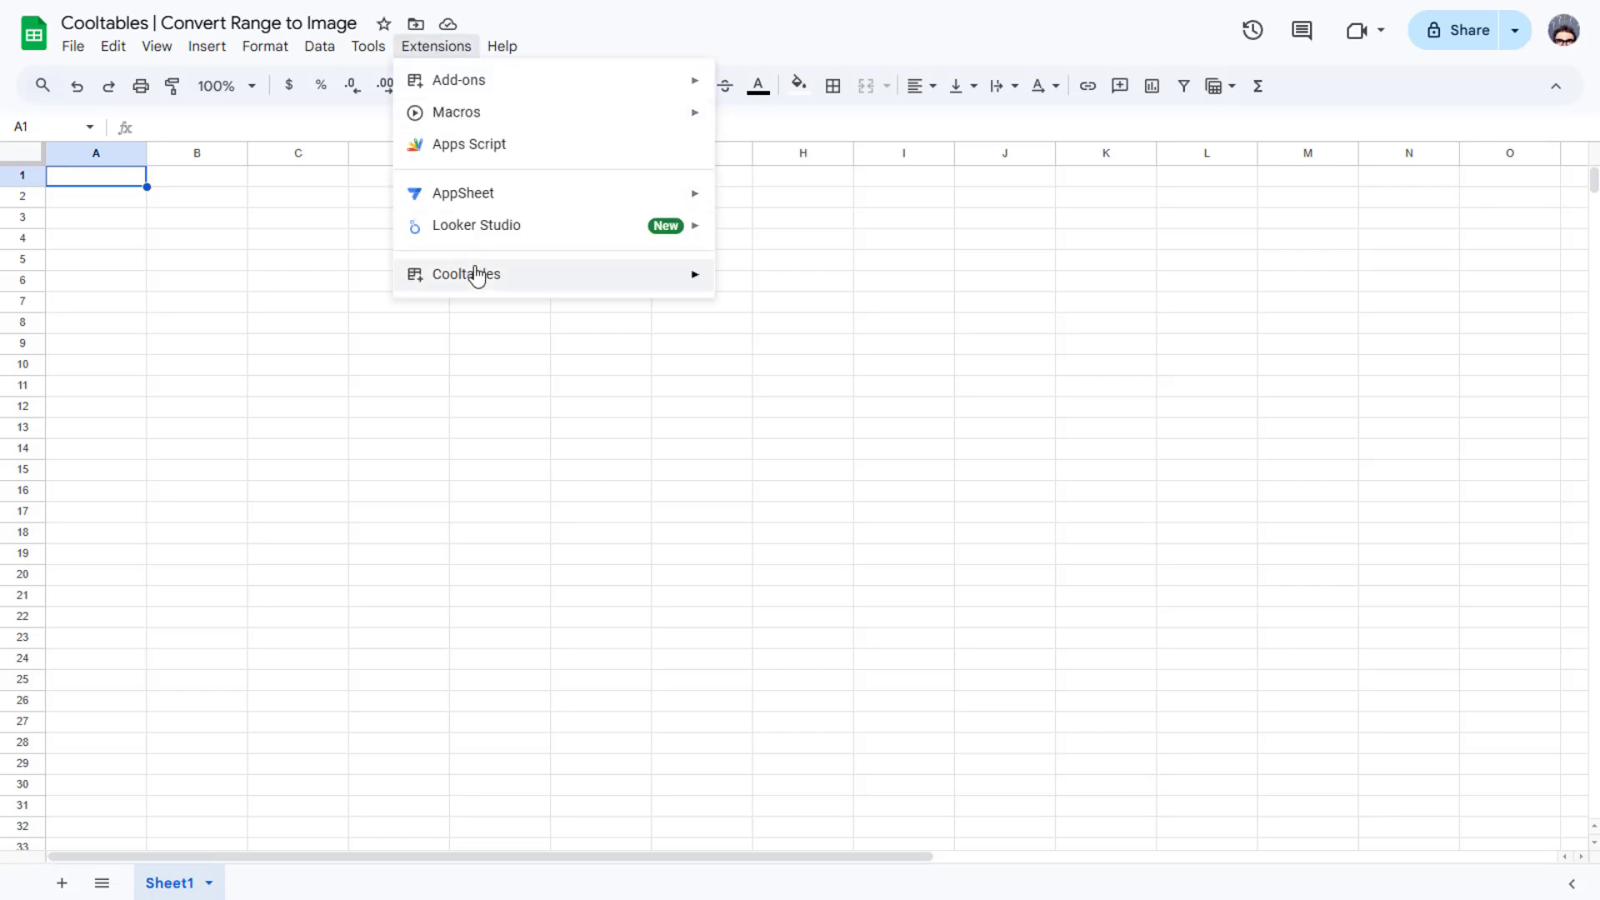
# Step: Copy the Cooltables Gantt chart template into the spreadsheet as a new GANTT sheet
pyautogui.click(466, 274)
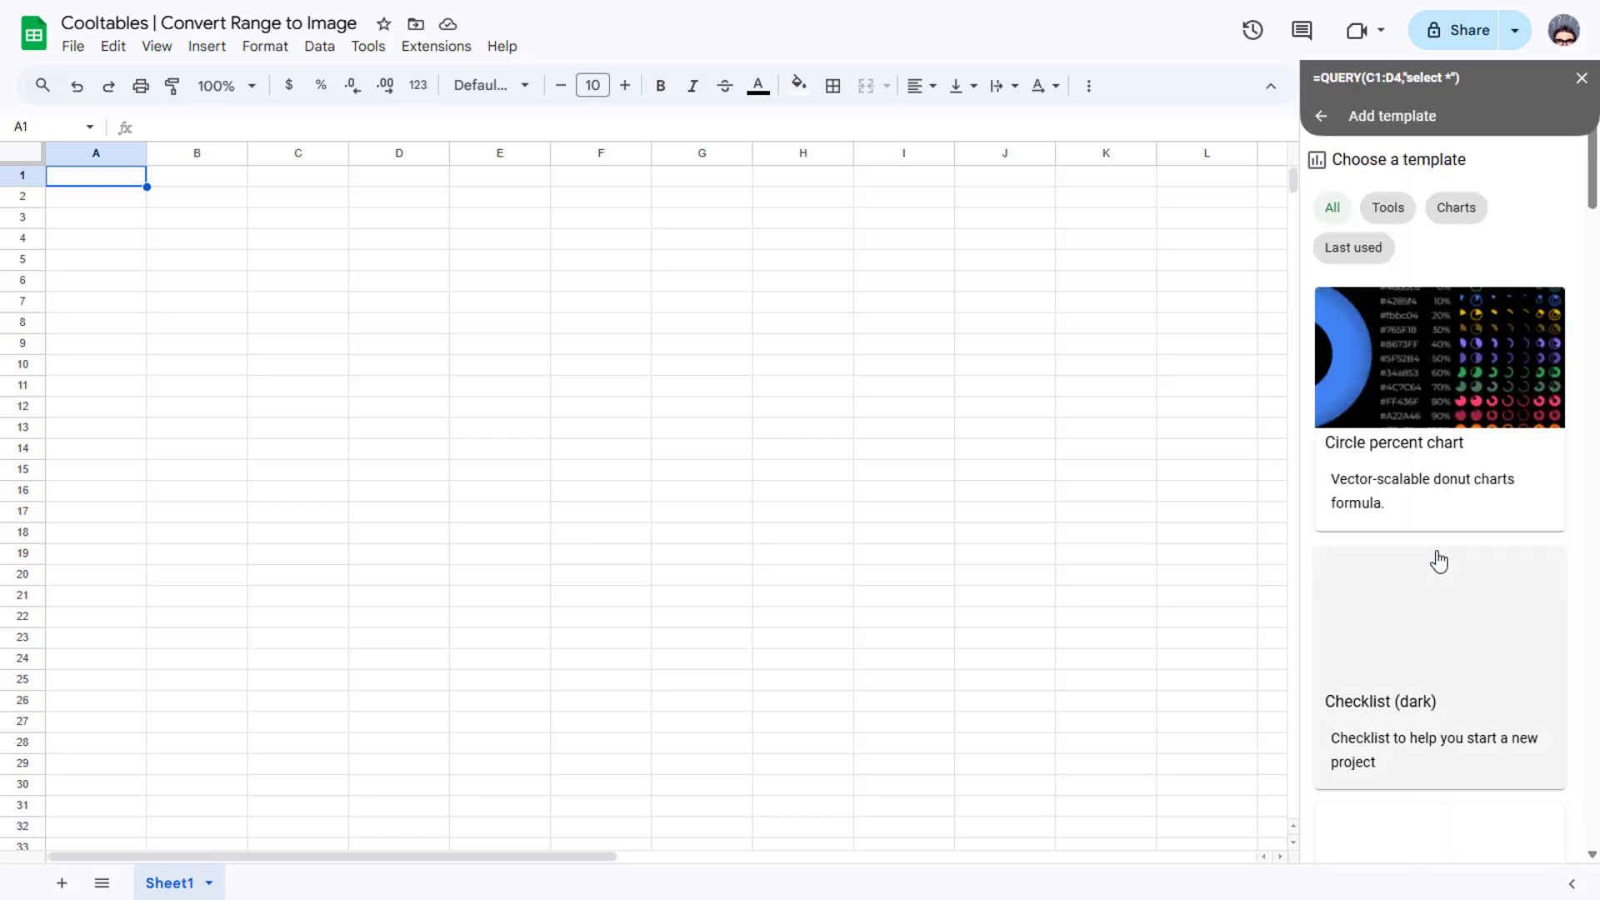
pyautogui.scroll(-3)
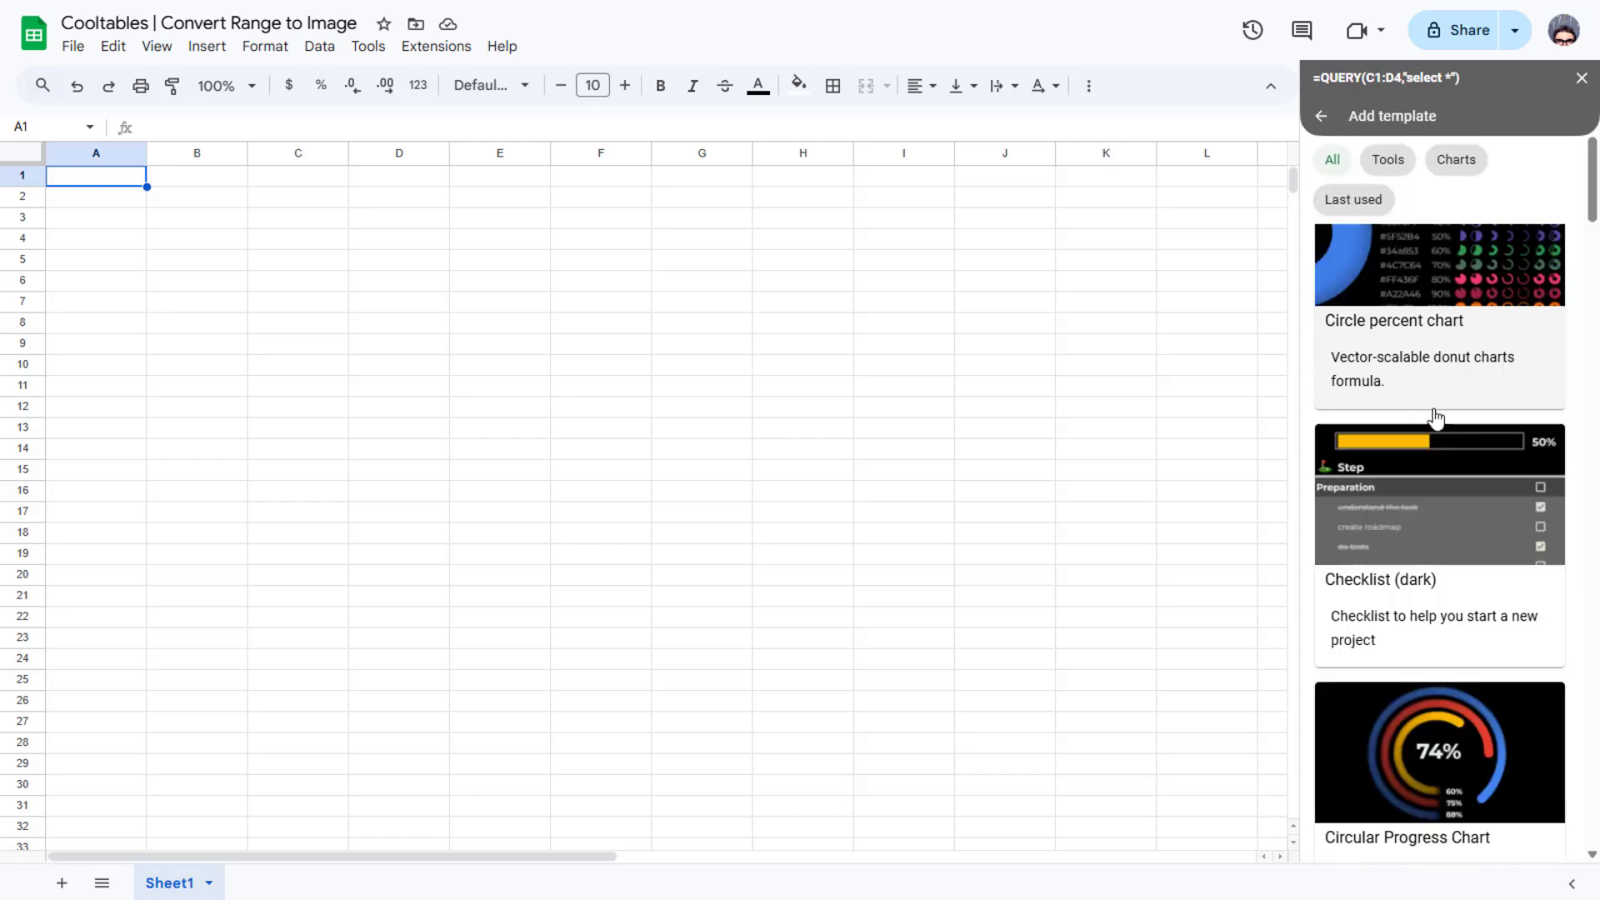
pyautogui.scroll(-3)
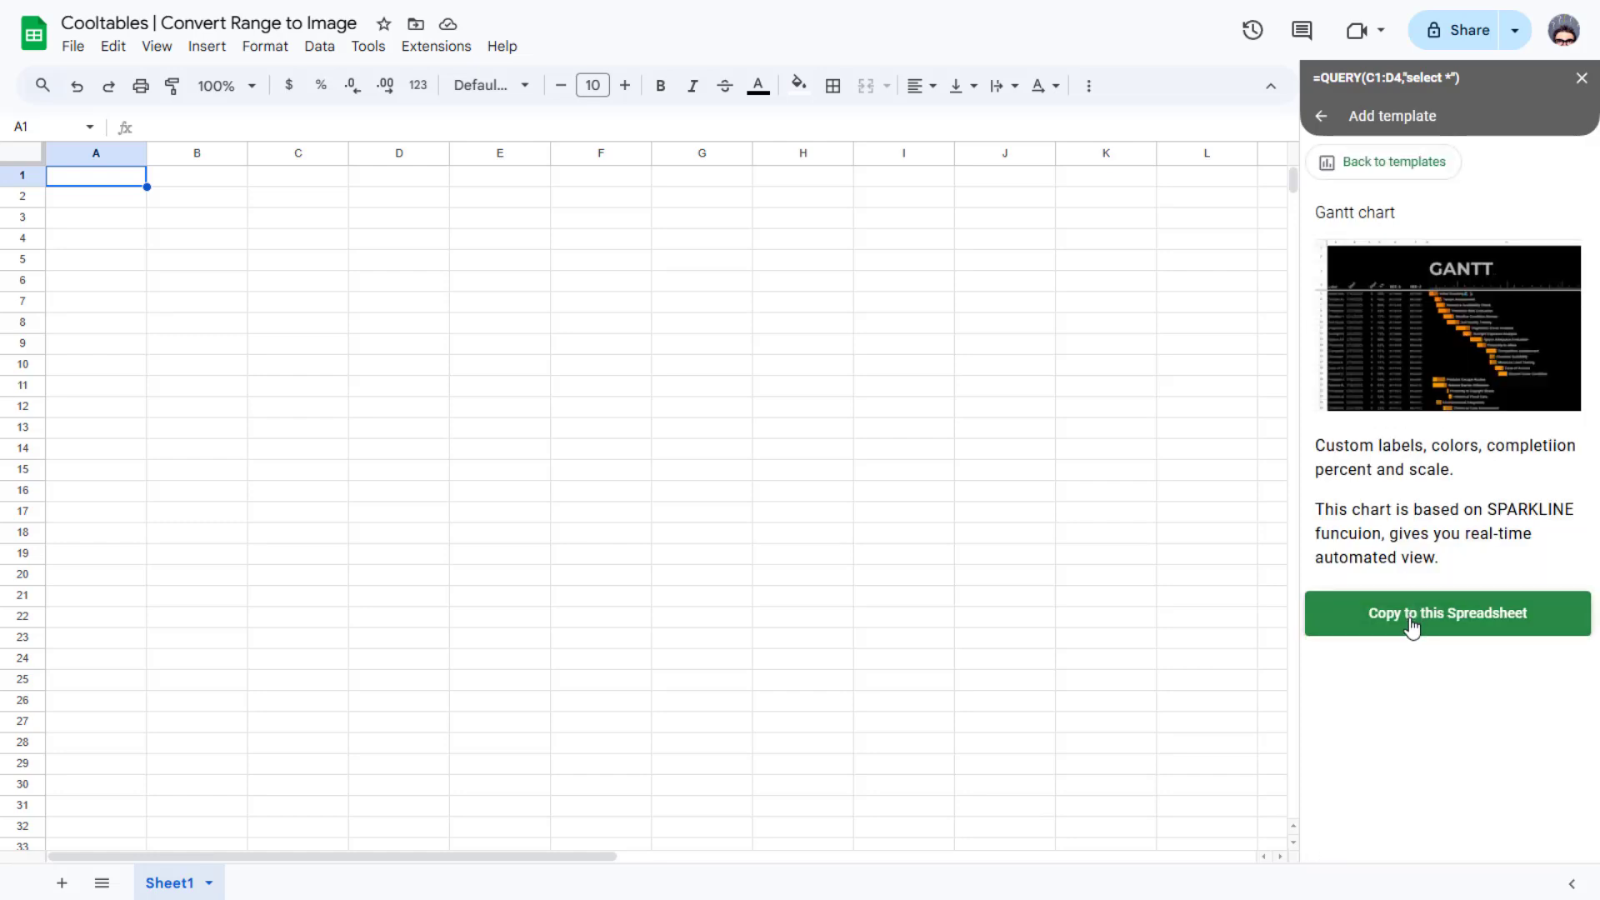
pyautogui.click(1448, 612)
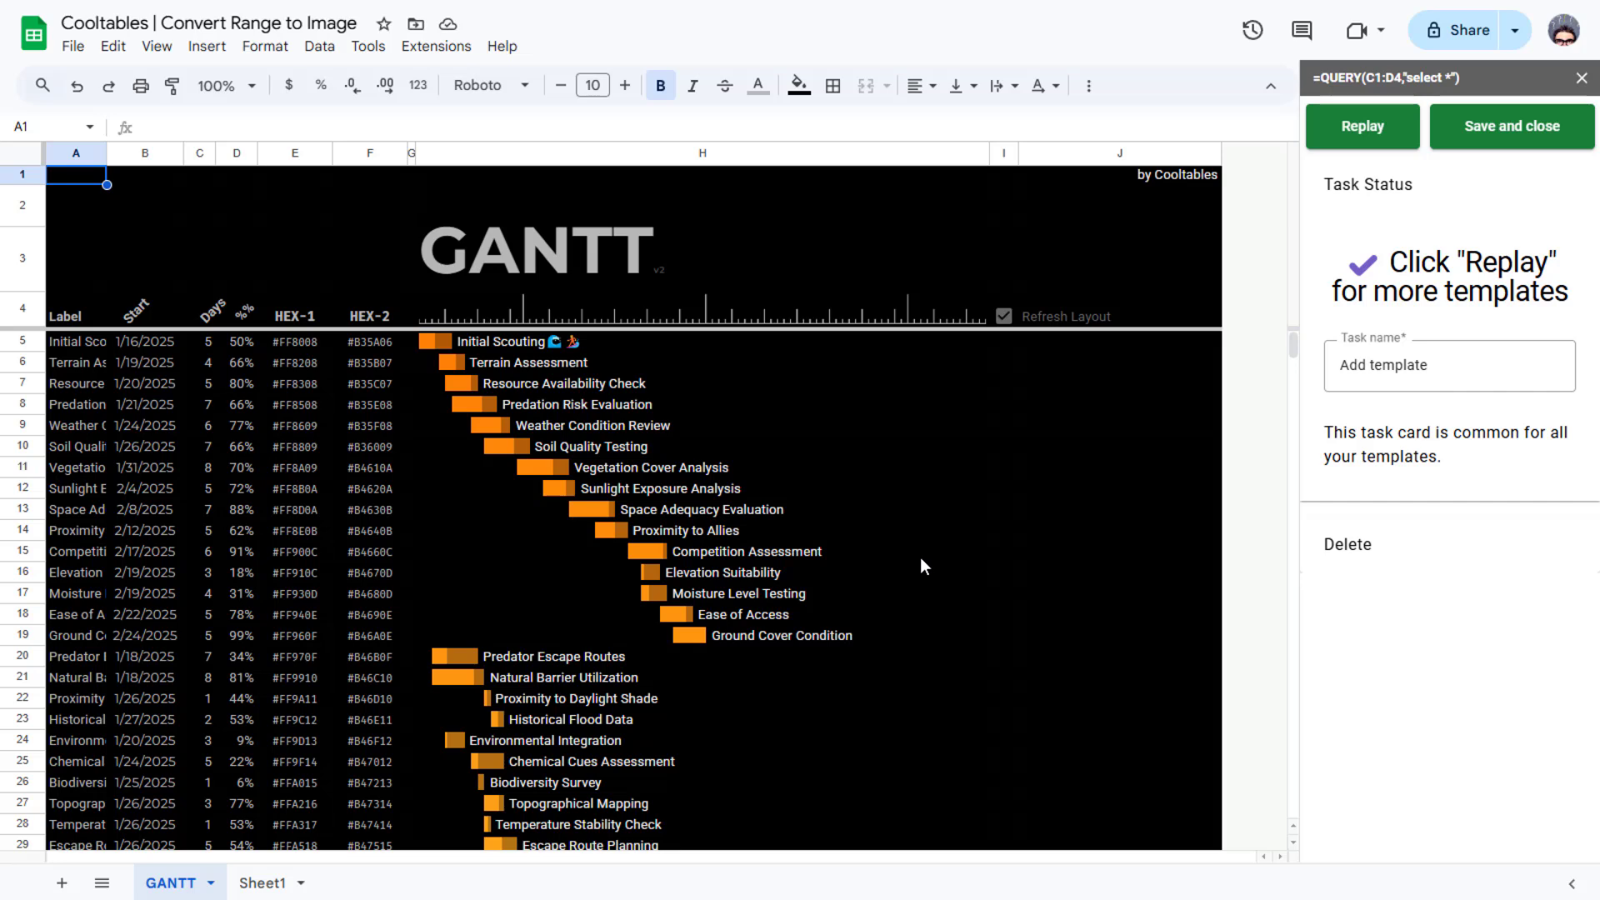
pyautogui.moveTo(503, 321)
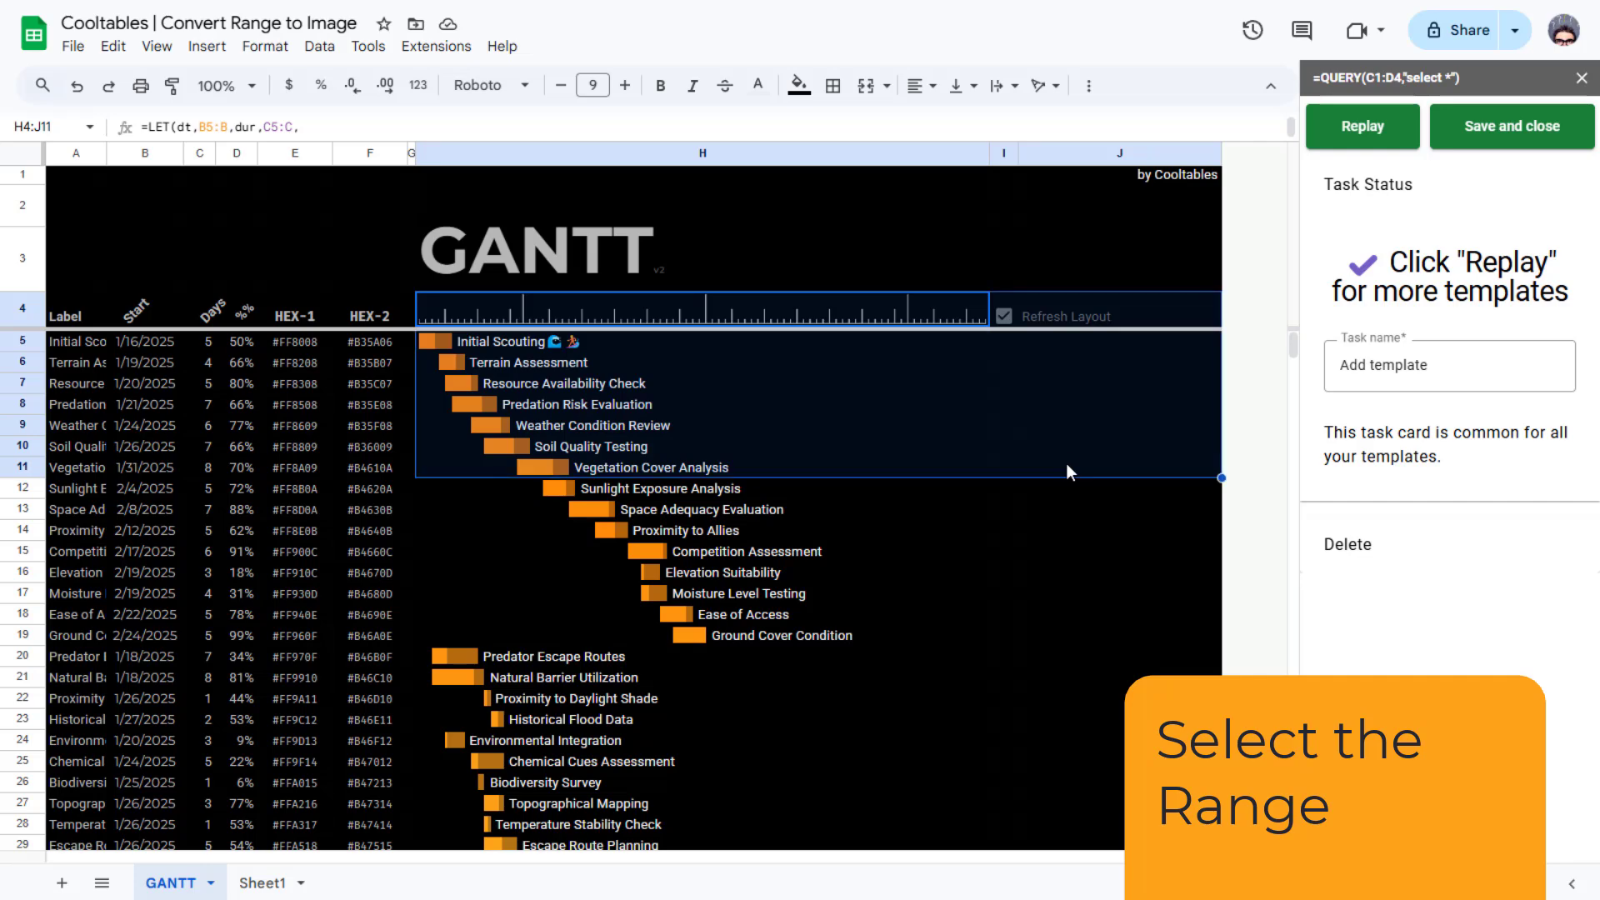
# Step: Render the H4:J258 Gantt range as an image and paste it onto the Cycle diagram slide
pyautogui.click(435, 46)
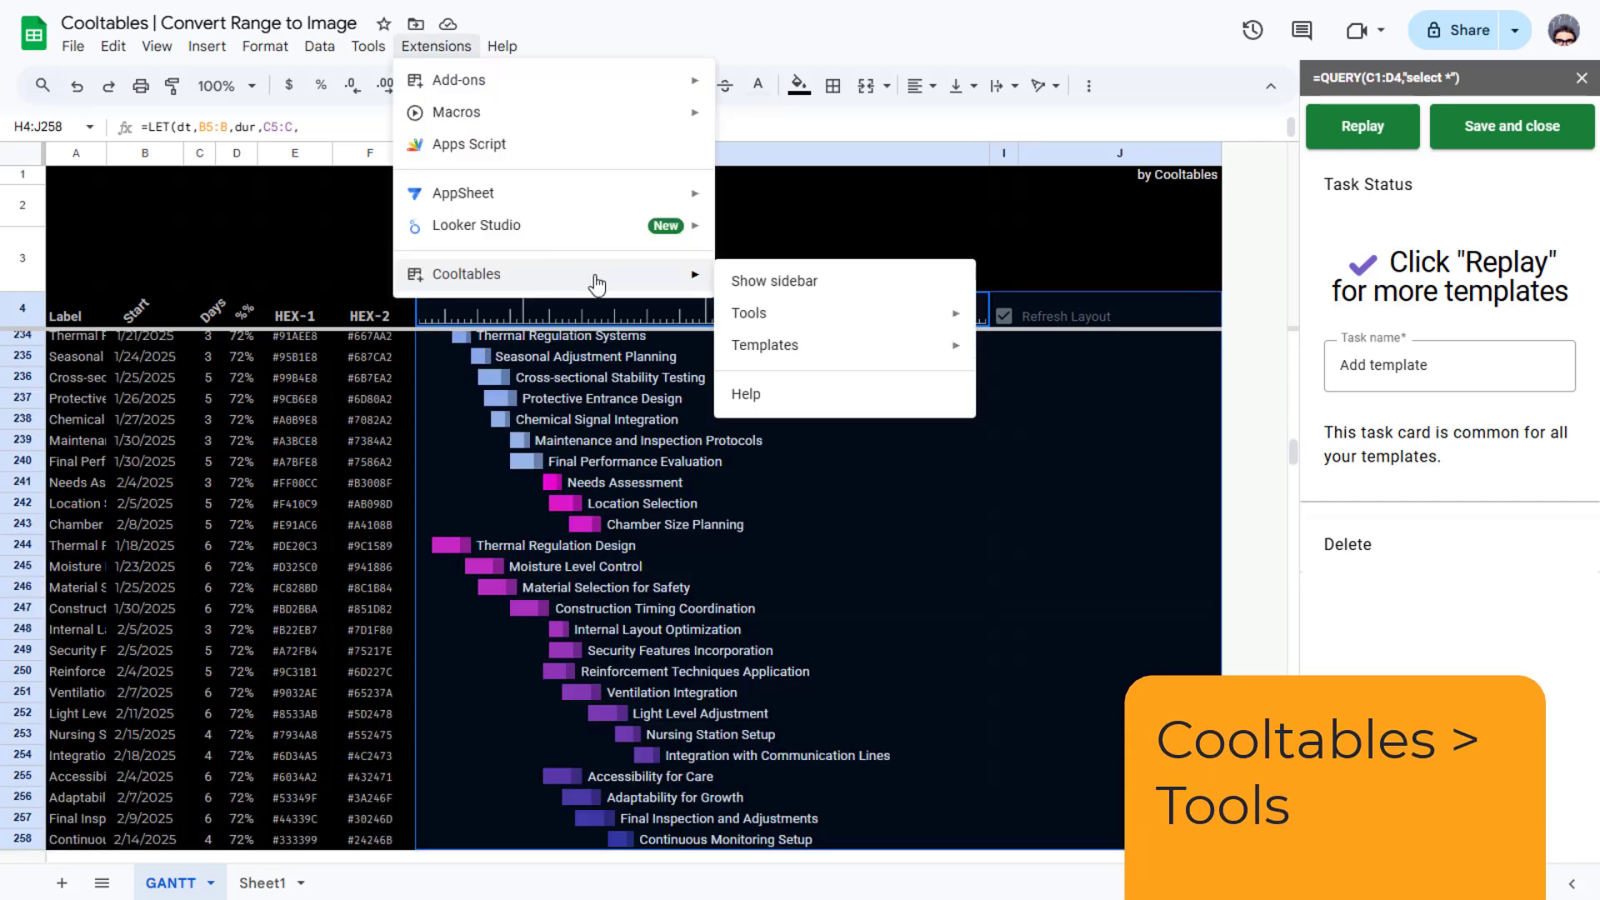
pyautogui.moveTo(781, 313)
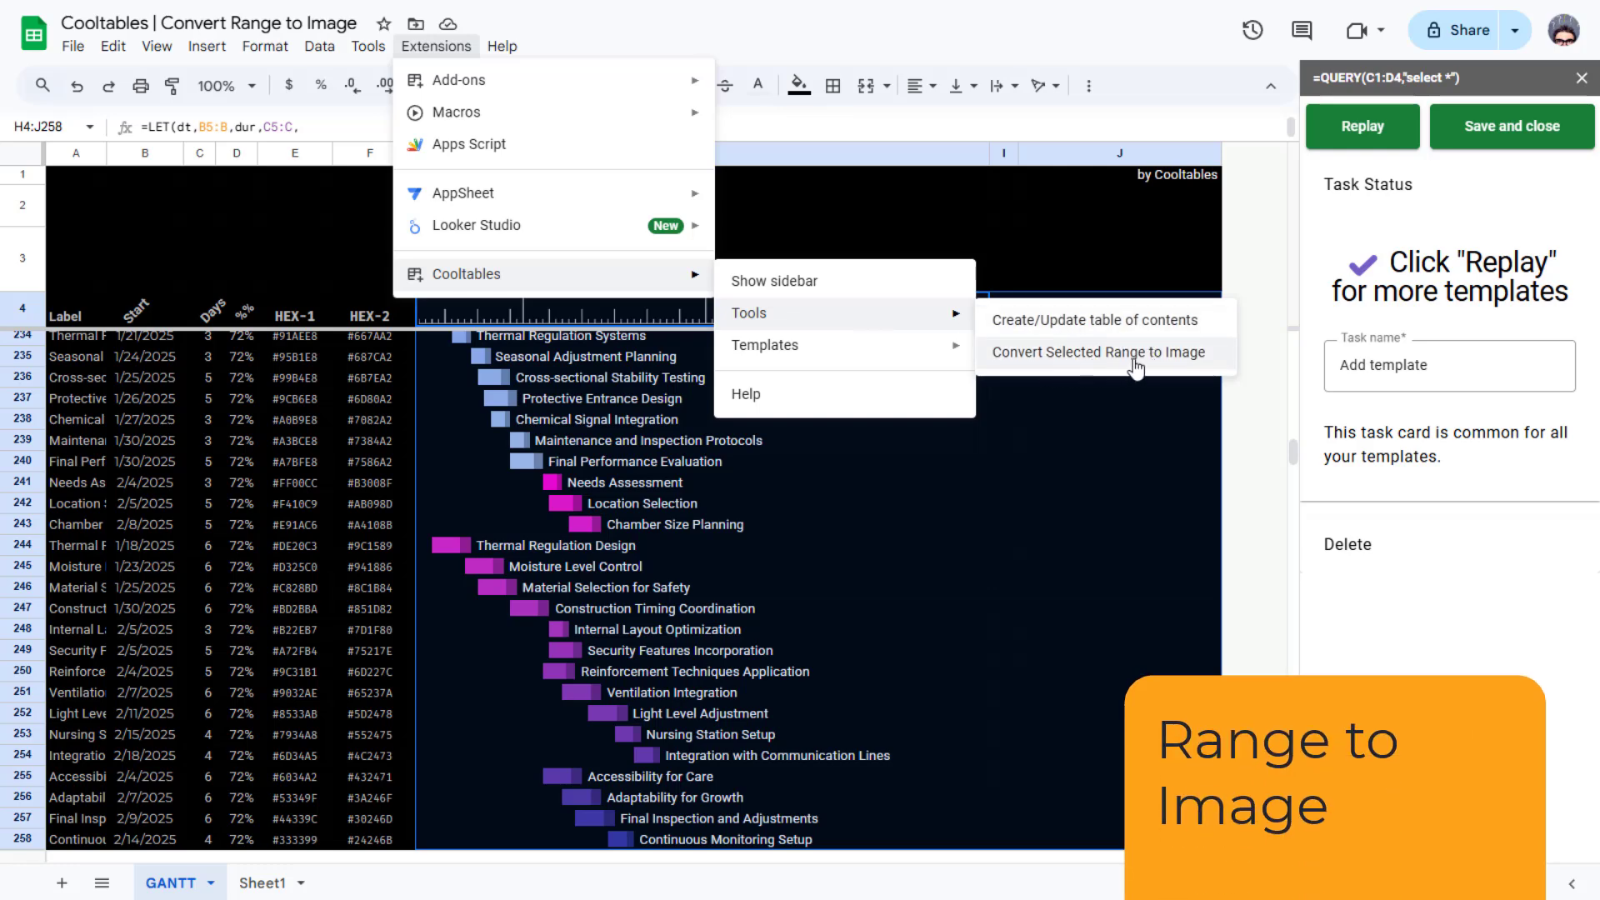
pyautogui.click(1099, 353)
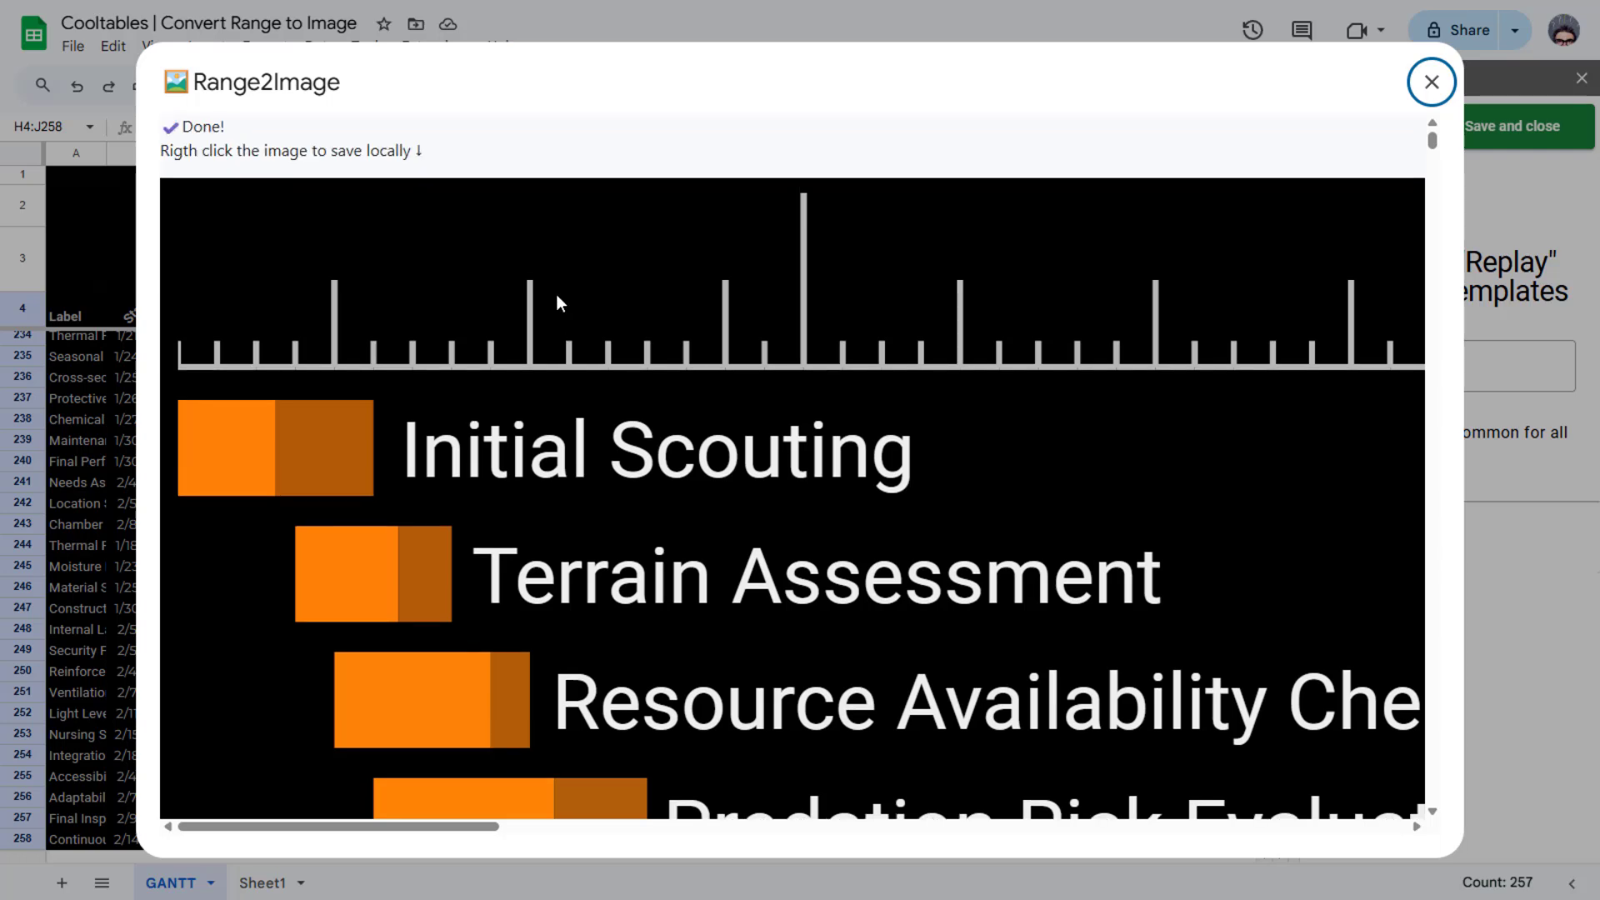
pyautogui.rightClick(570, 326)
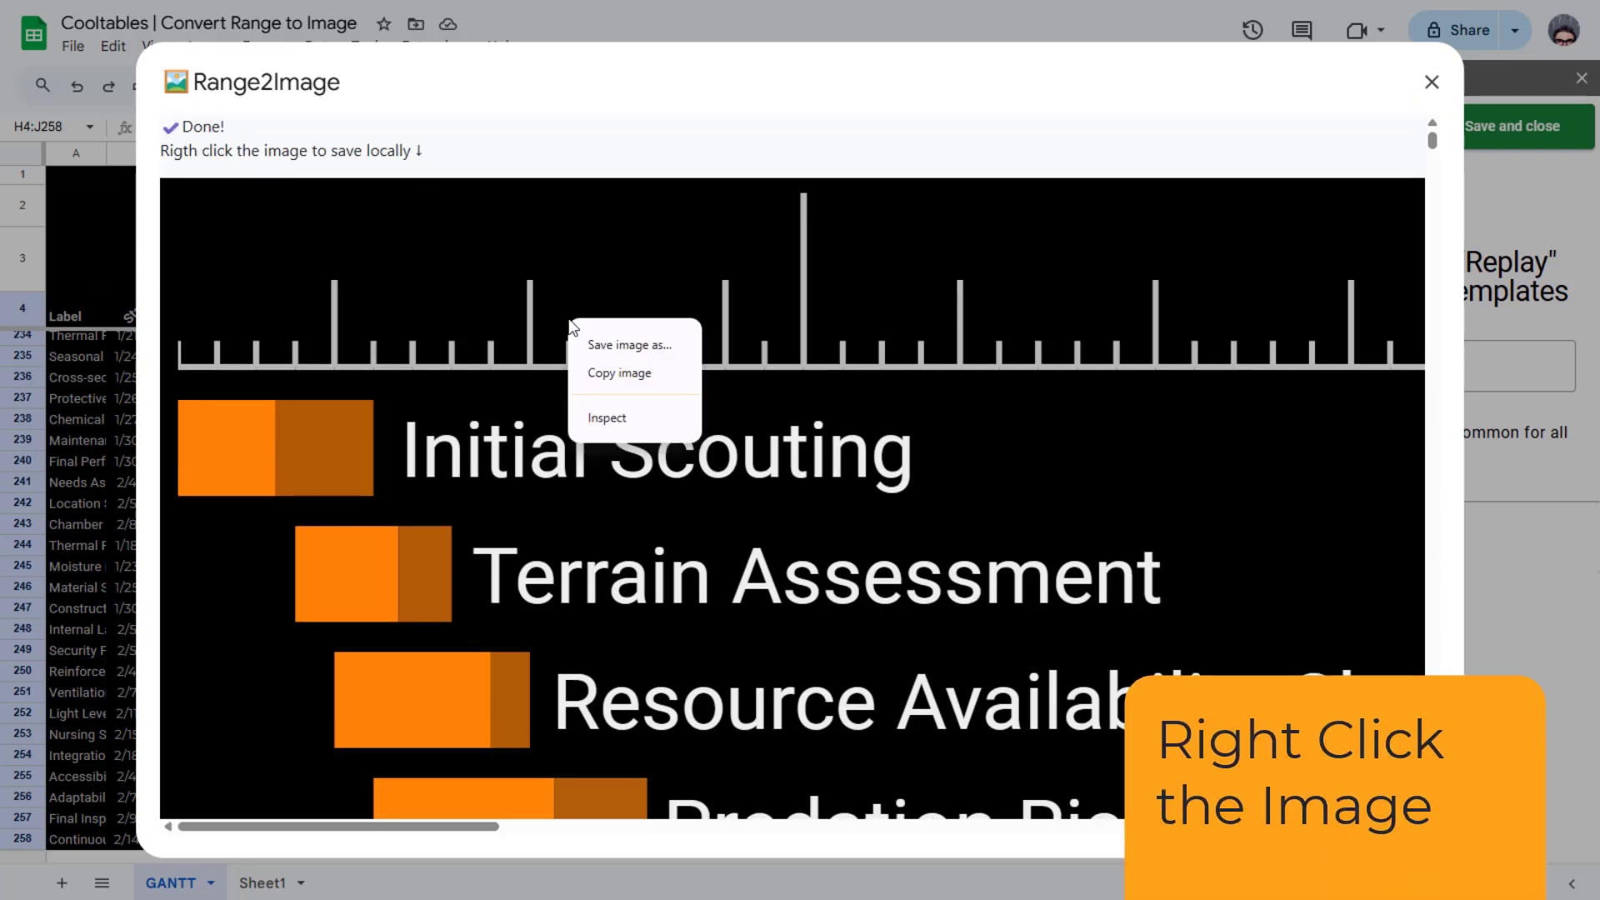
pyautogui.moveTo(618, 374)
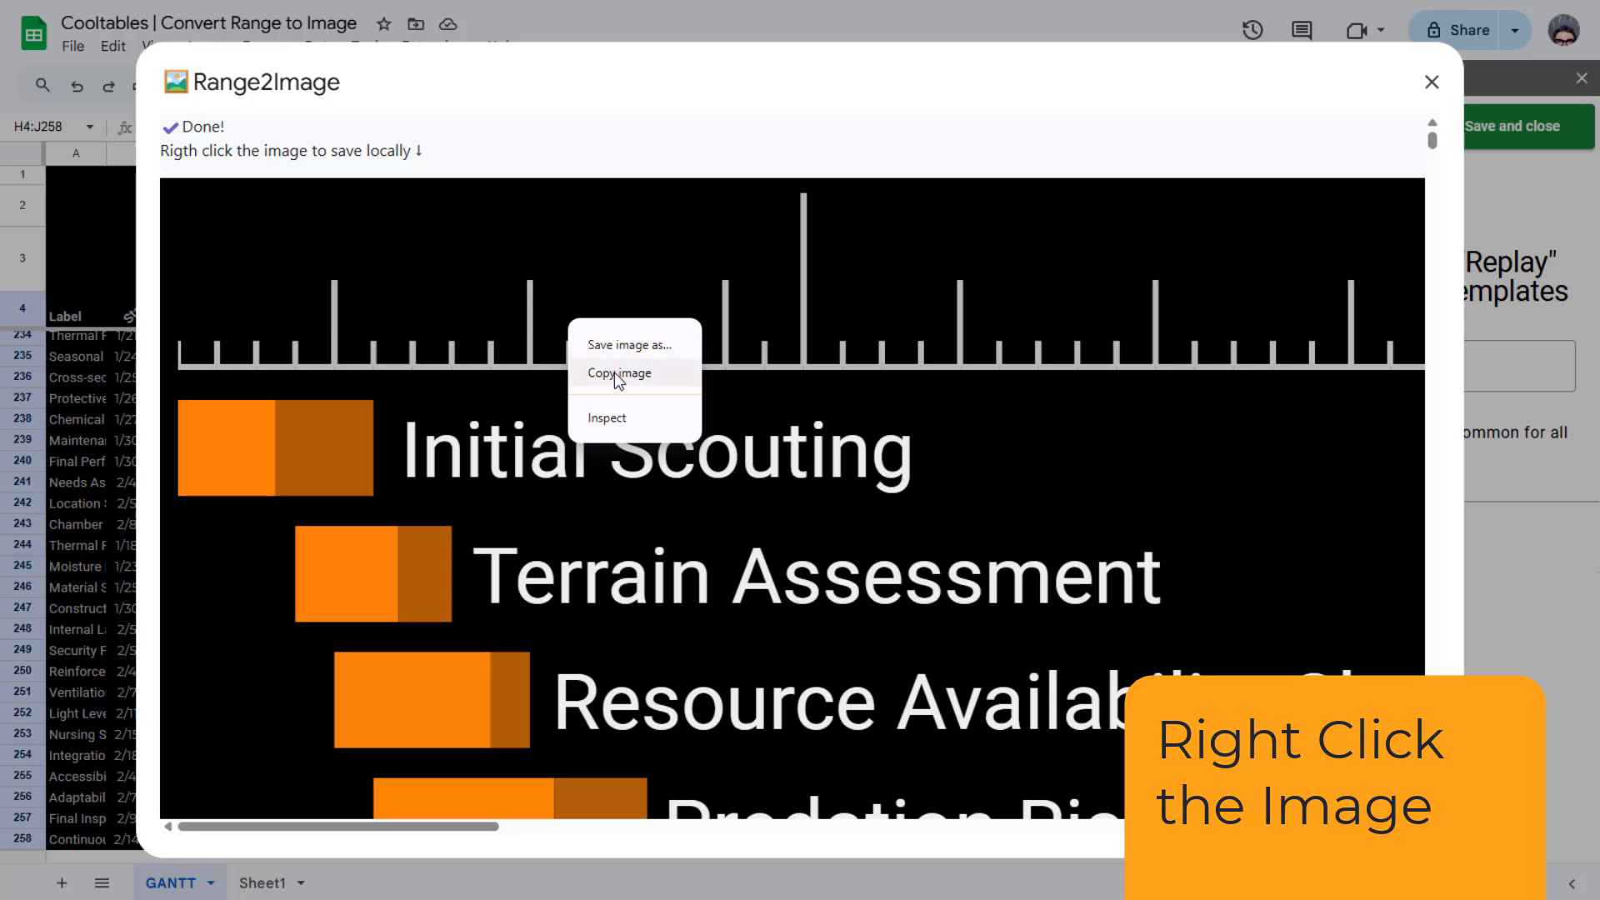
pyautogui.click(618, 373)
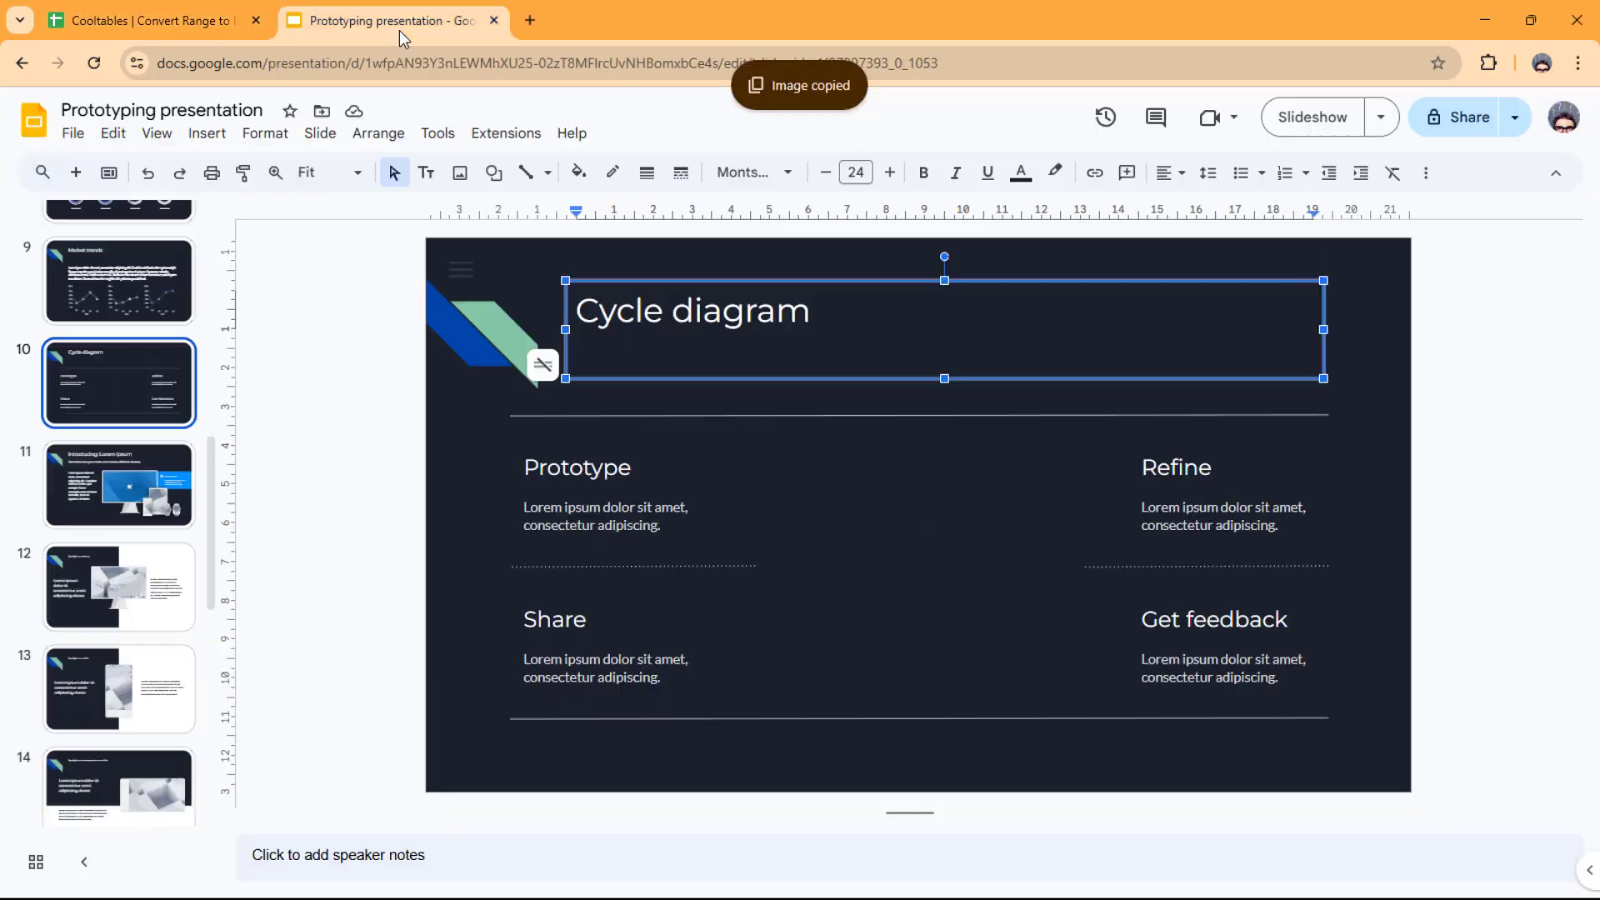
pyautogui.press('Ctrl+v')
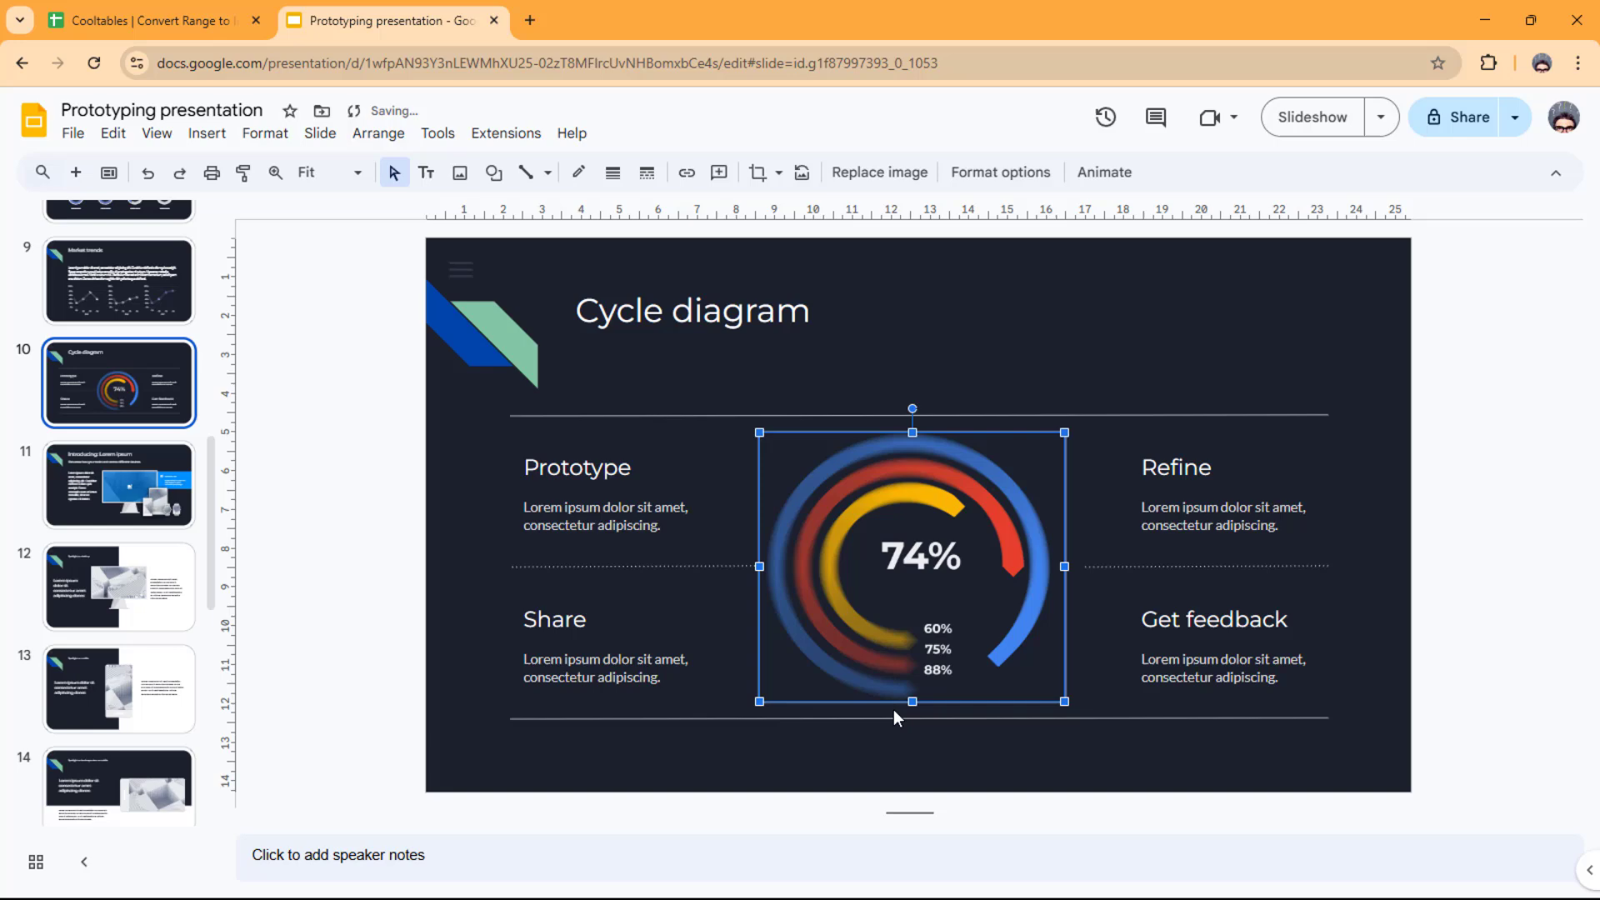
pyautogui.click(857, 790)
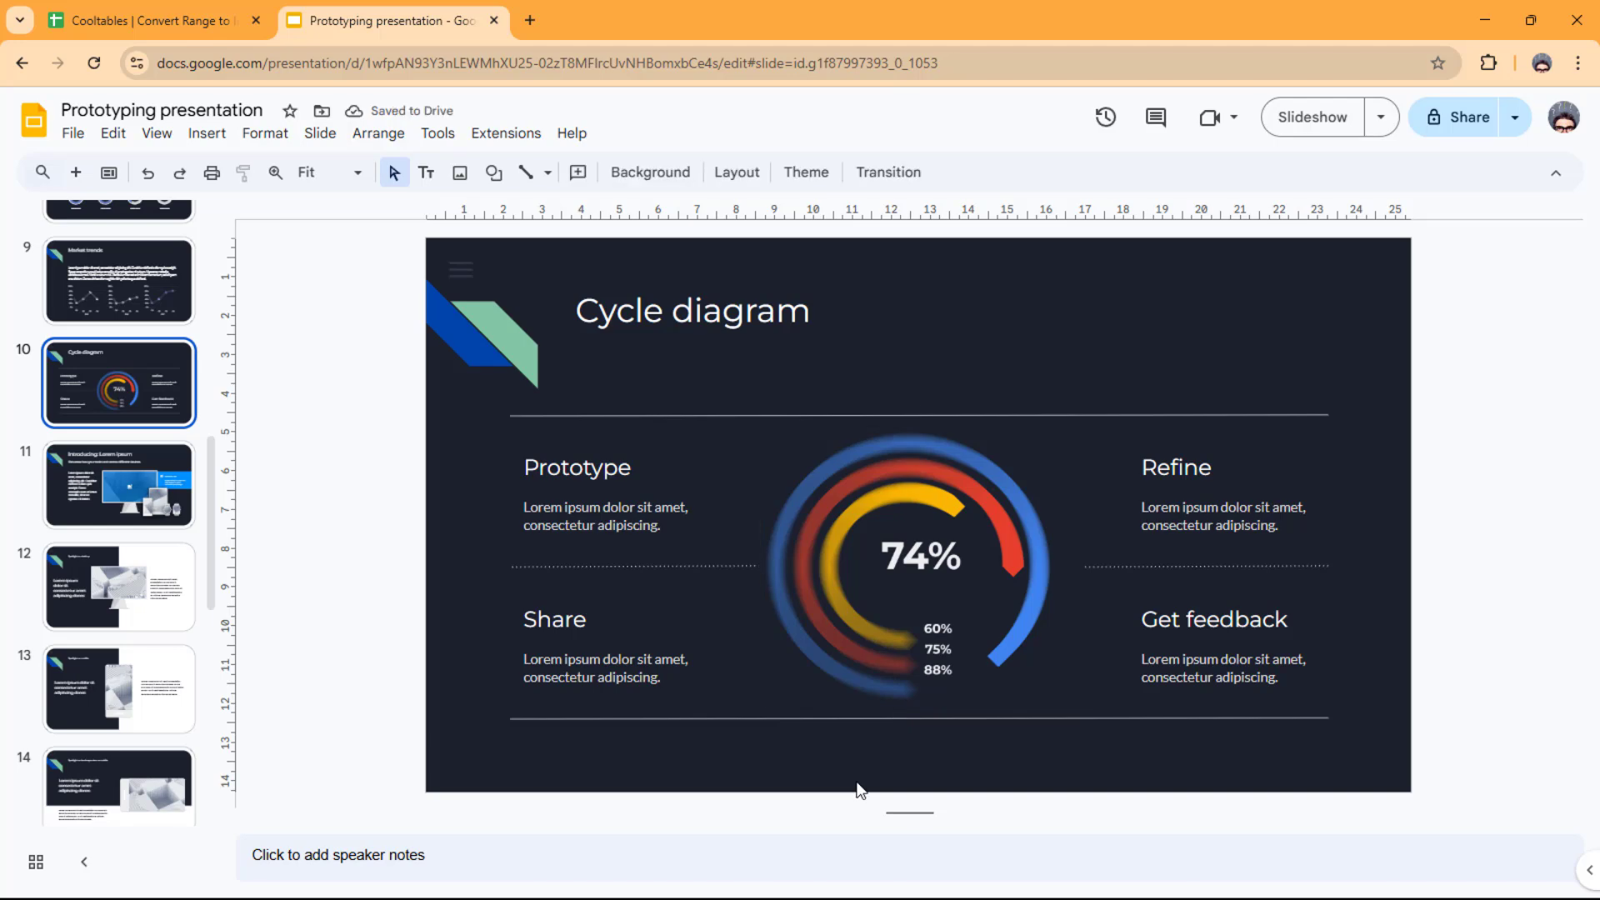
# Step: Back in the spreadsheet, open Range2Image for the A1:K407 ABC analysis table
pyautogui.click(133, 21)
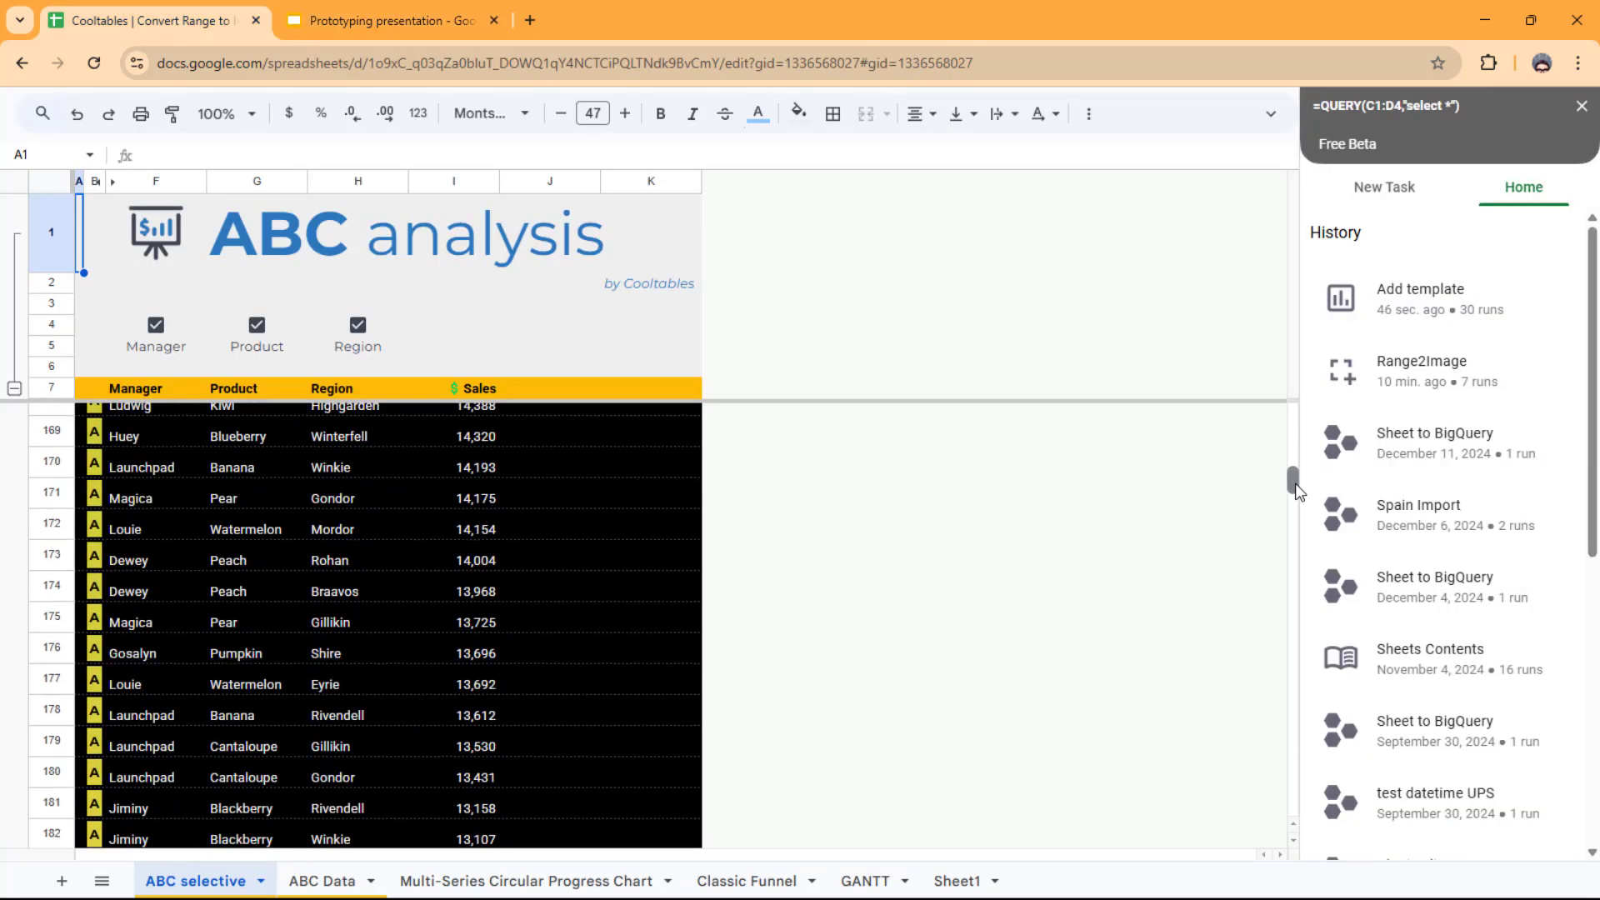
pyautogui.click(1422, 360)
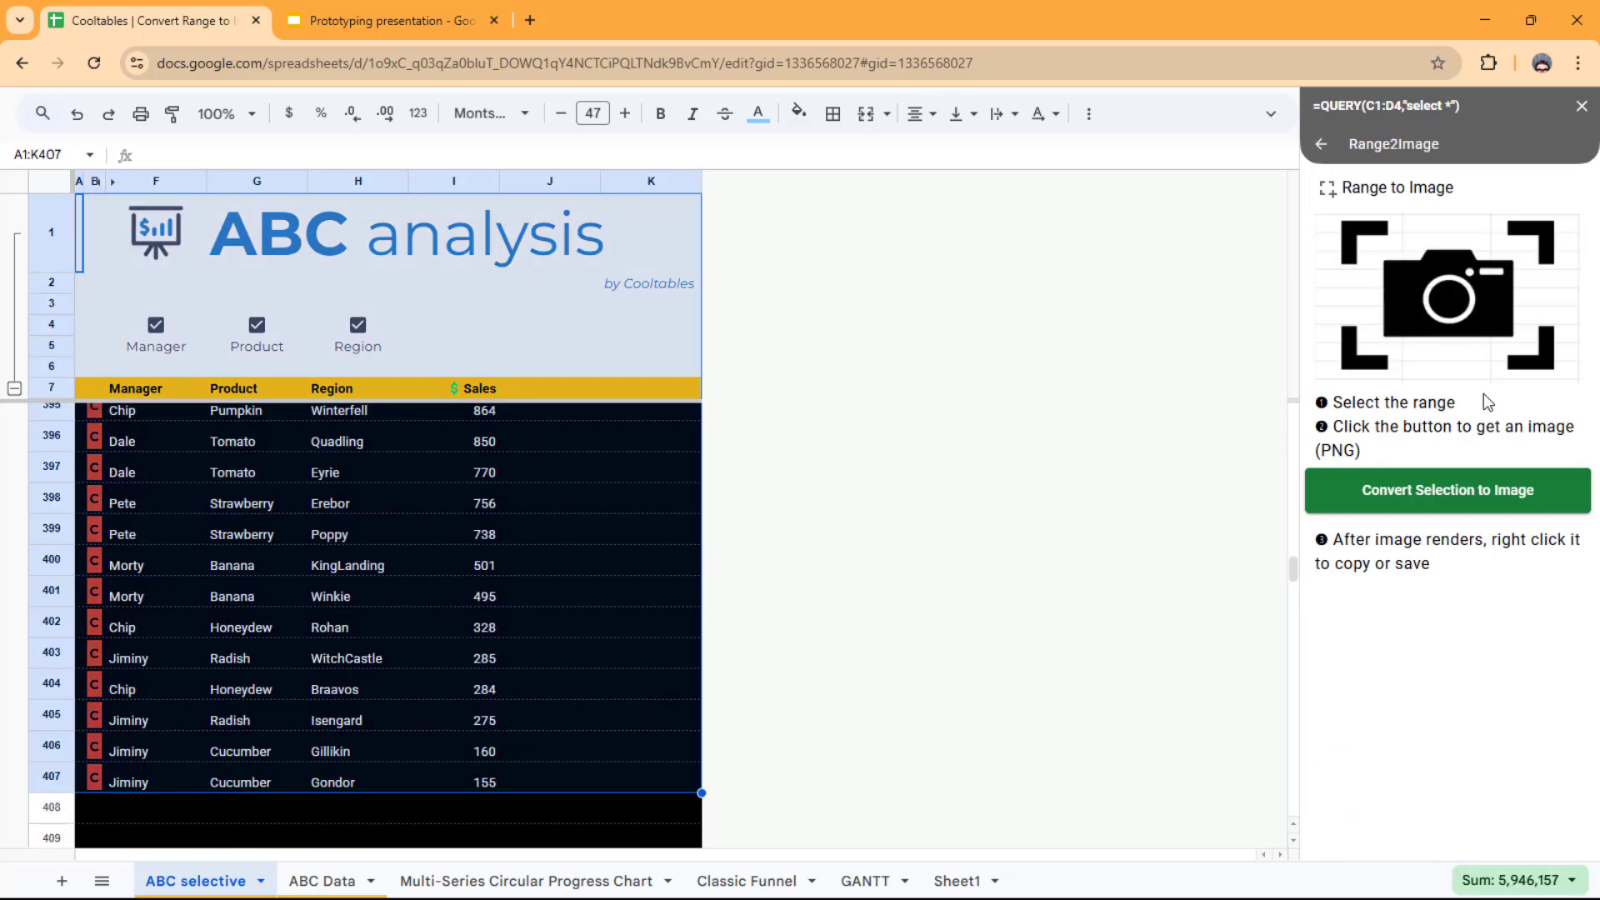
pyautogui.rightClick(933, 446)
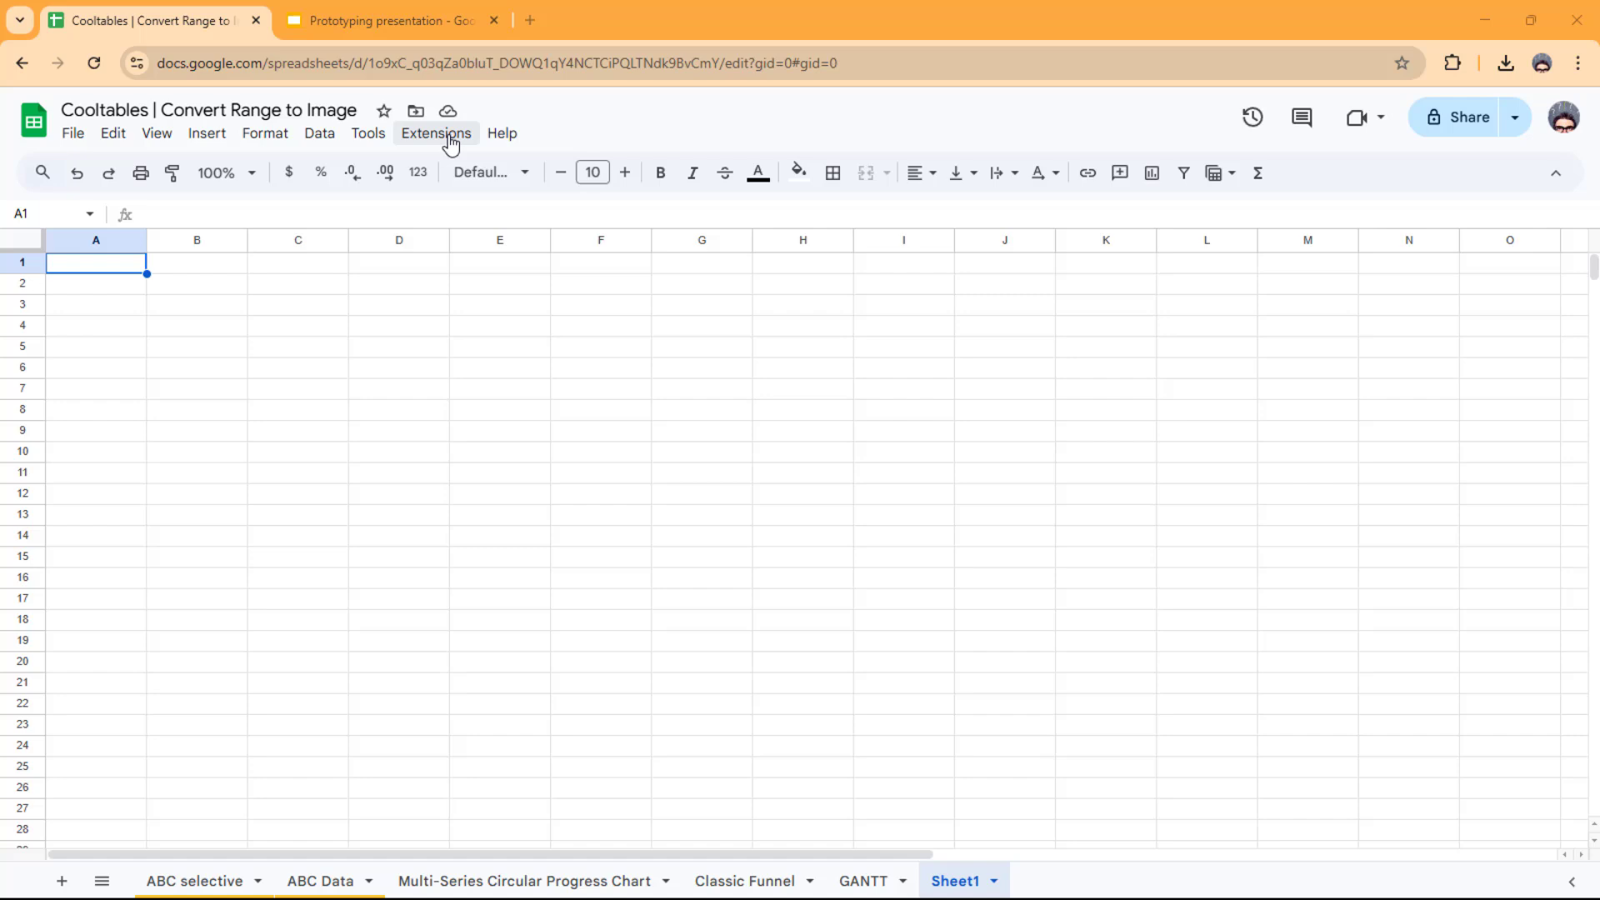
# Step: Search Get add-ons for 'Cool' and open the installed Cooltables listing page
pyautogui.click(435, 134)
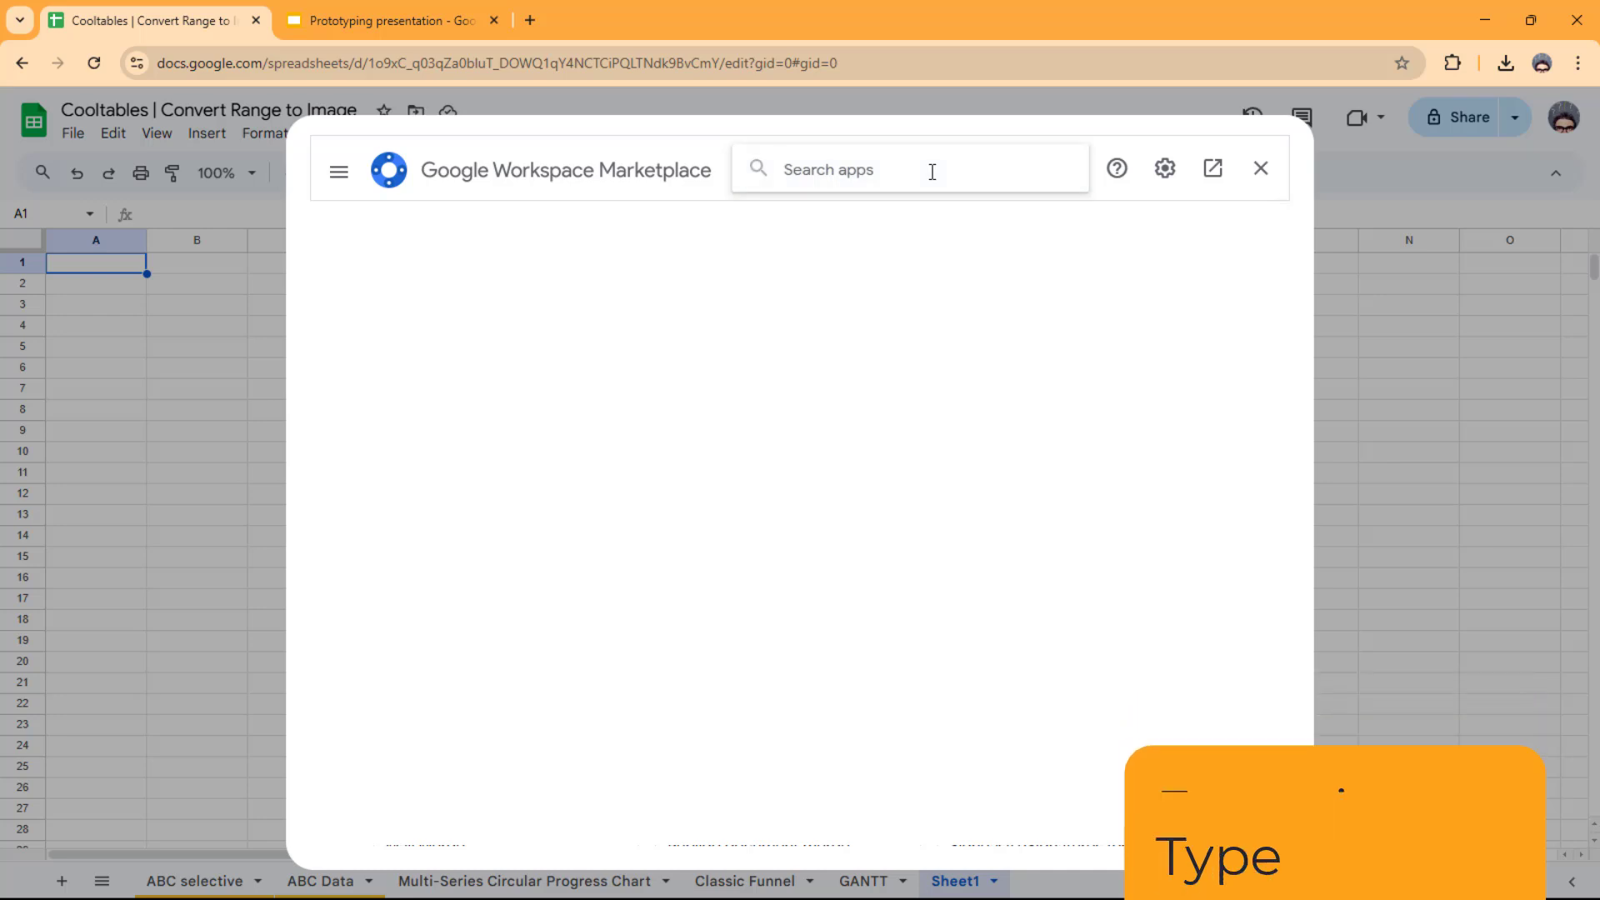
pyautogui.write('Cooltables')
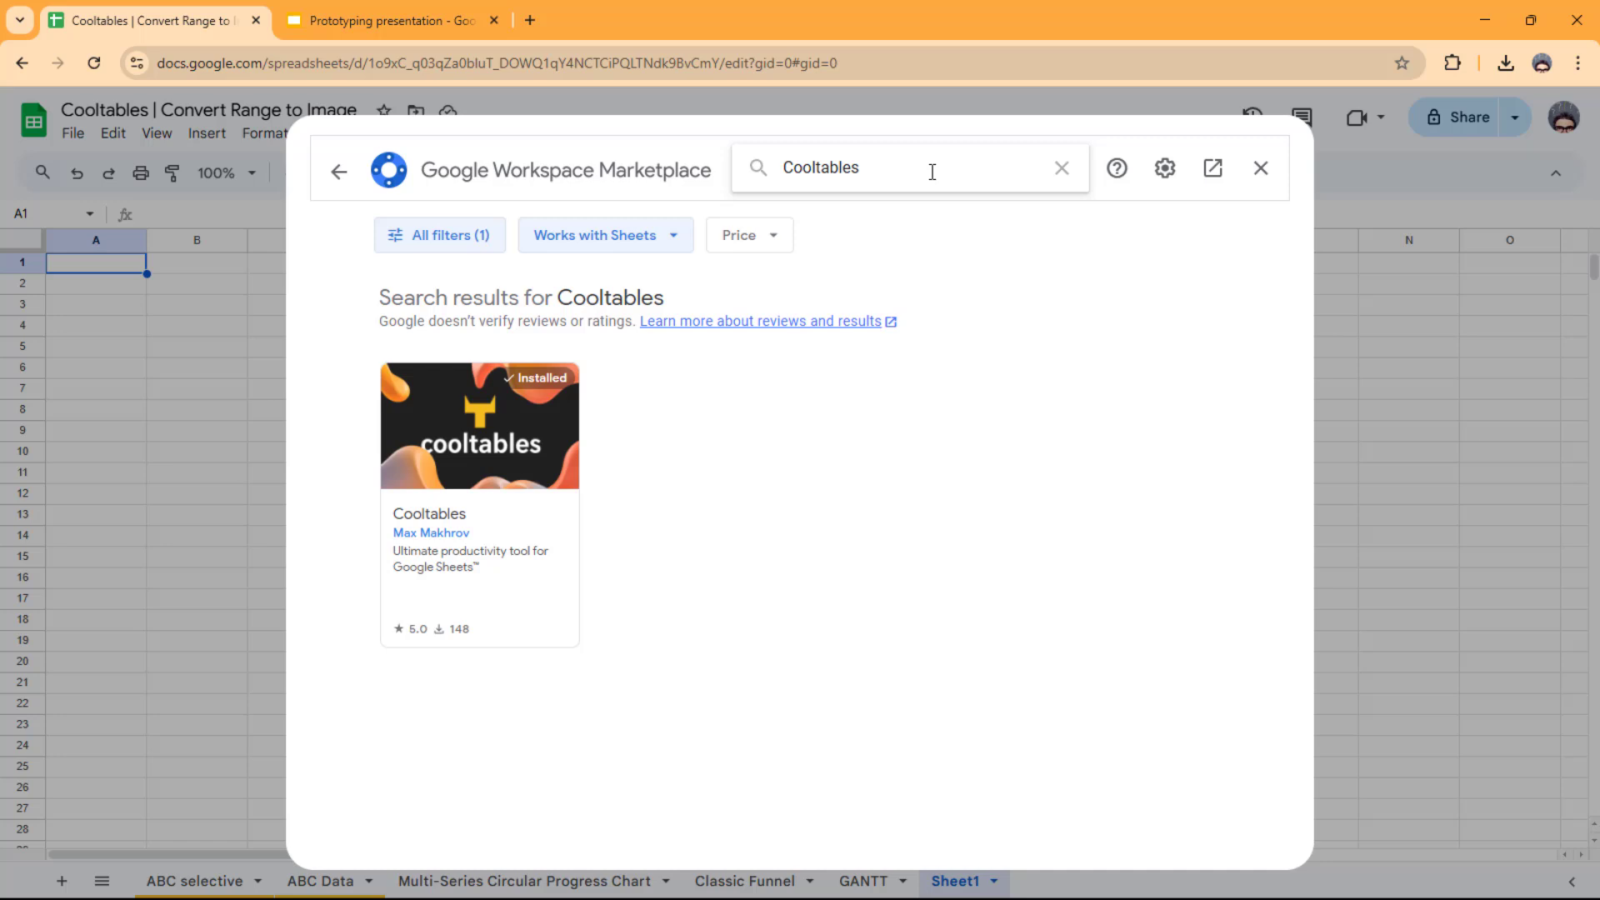
pyautogui.moveTo(502, 437)
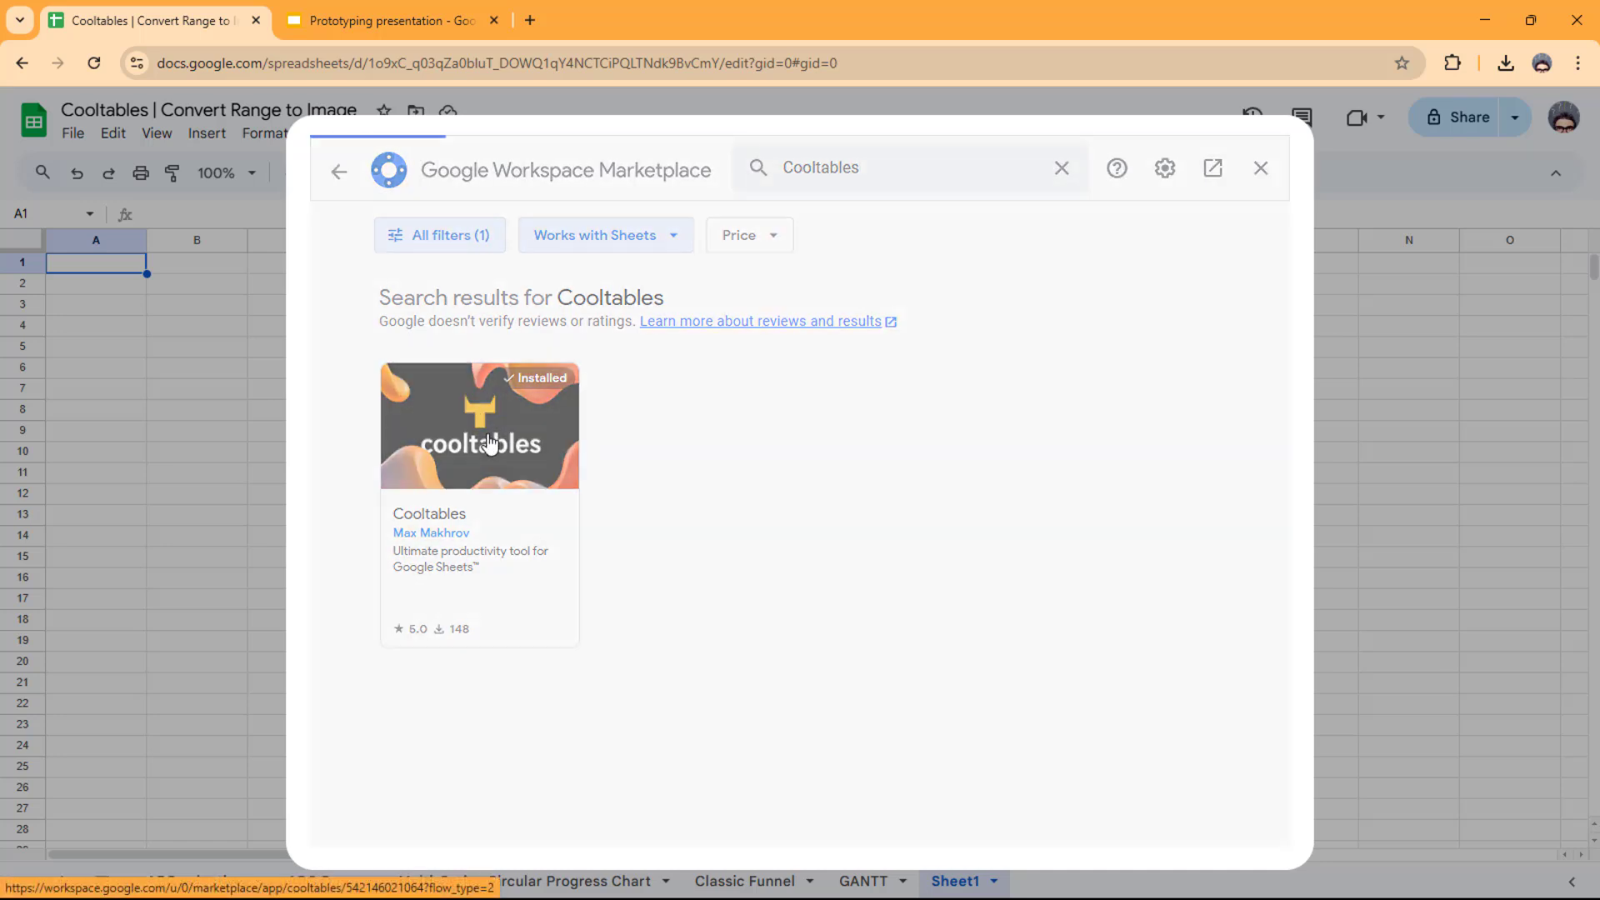
pyautogui.click(480, 440)
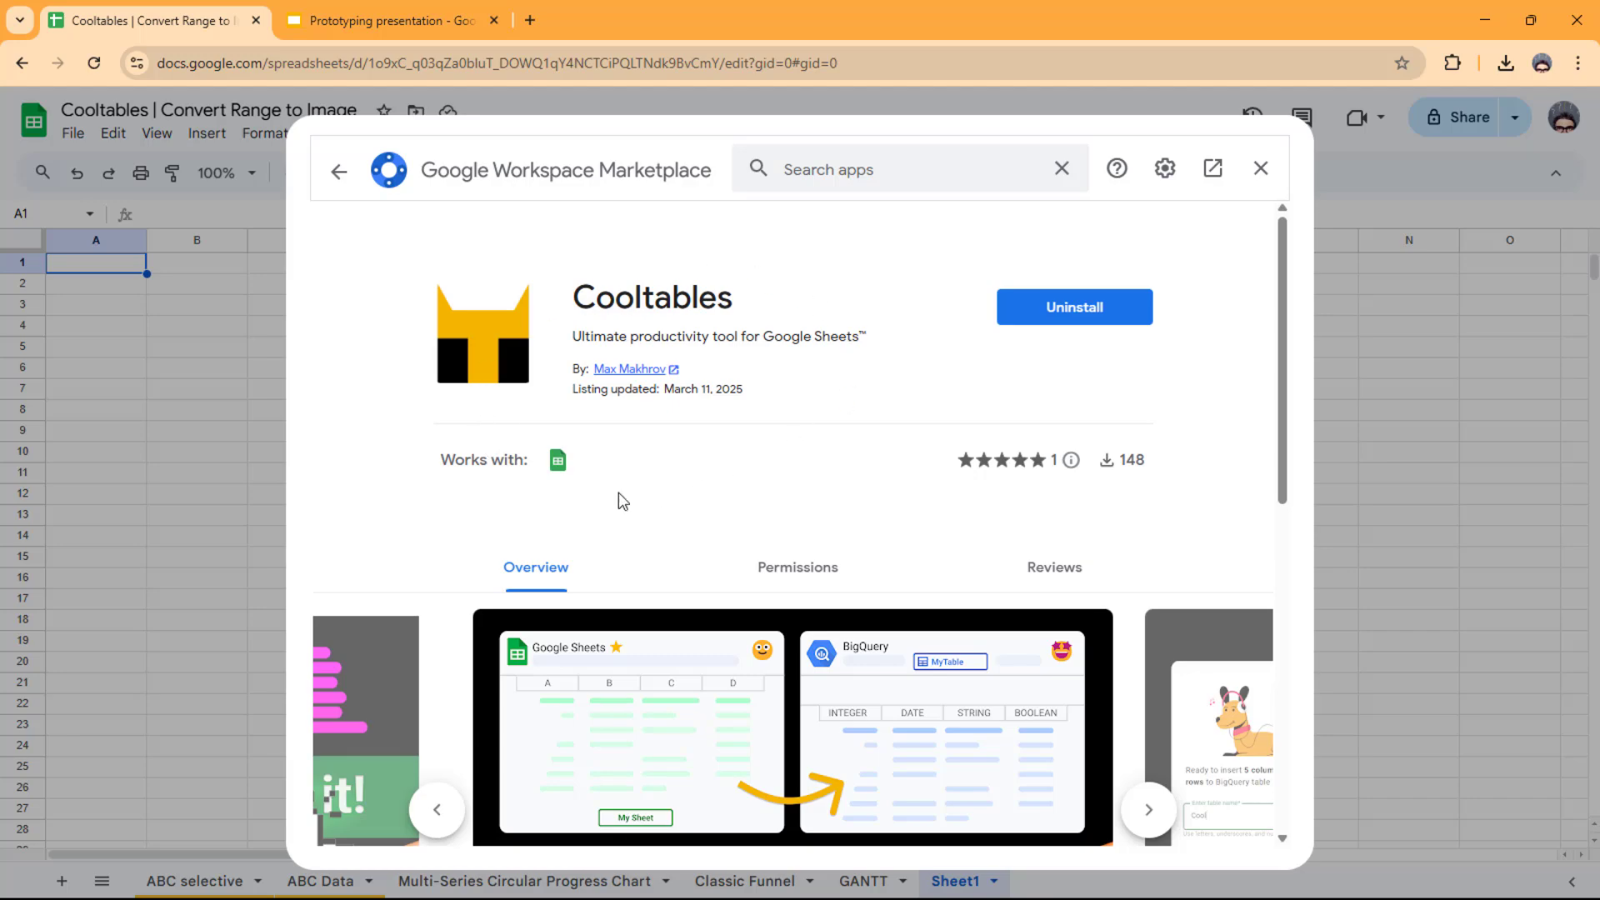
pyautogui.moveTo(365, 281)
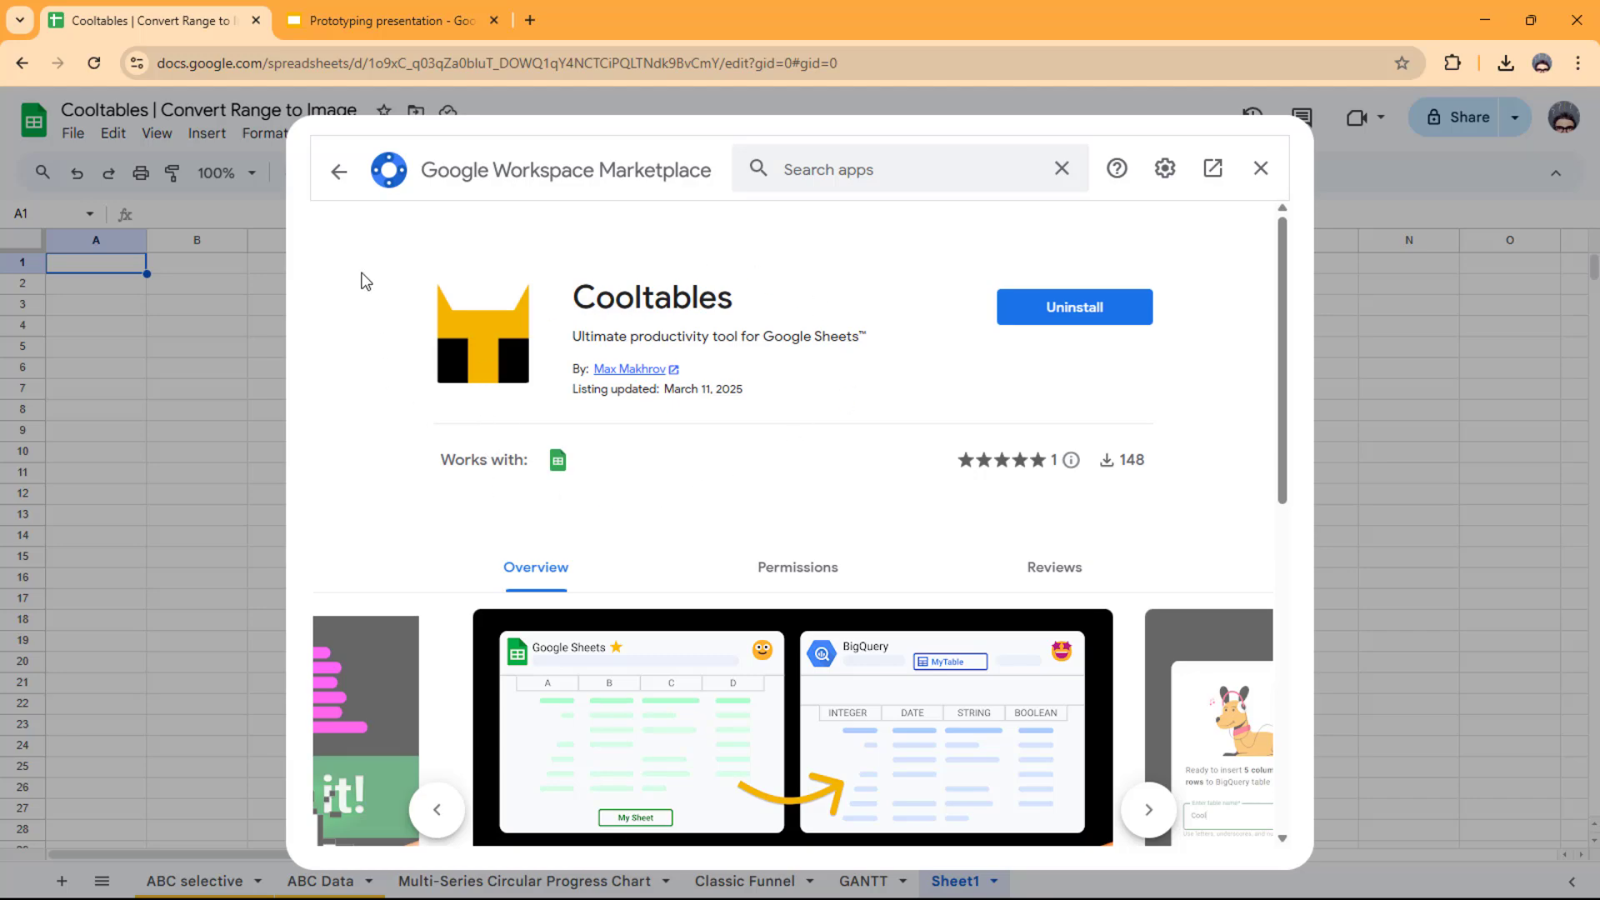